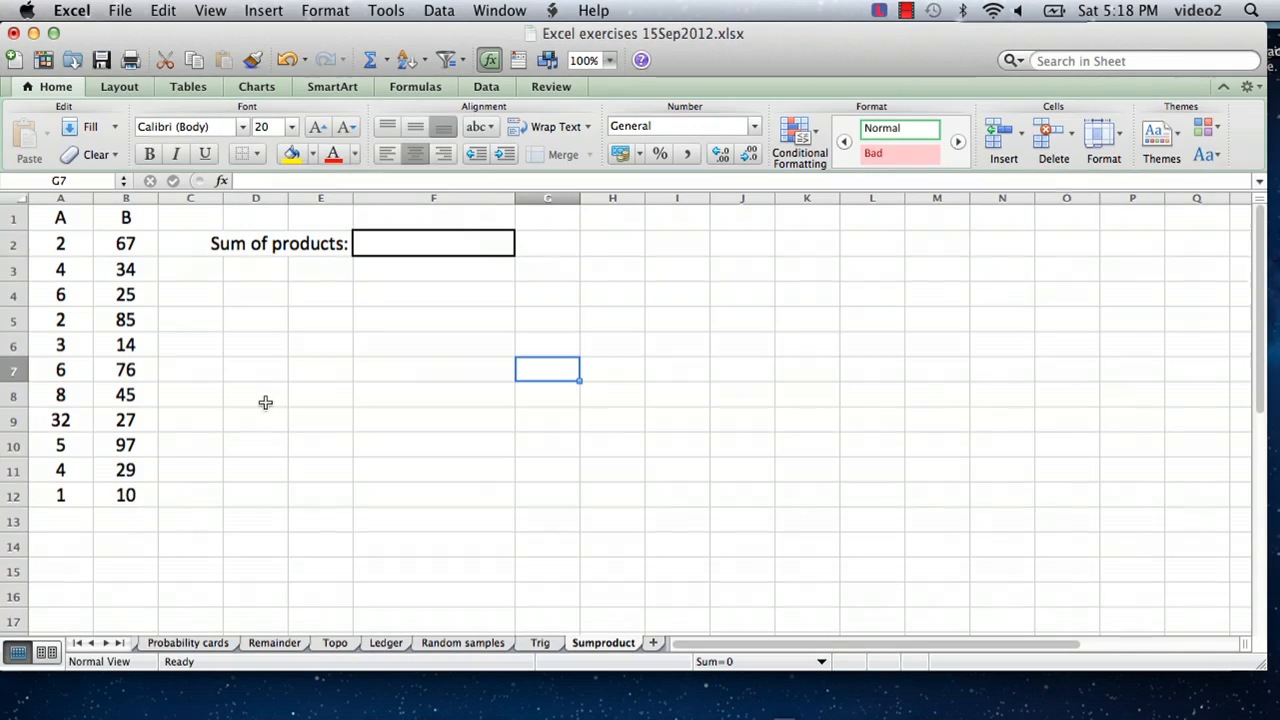
mouse_move(132, 418)
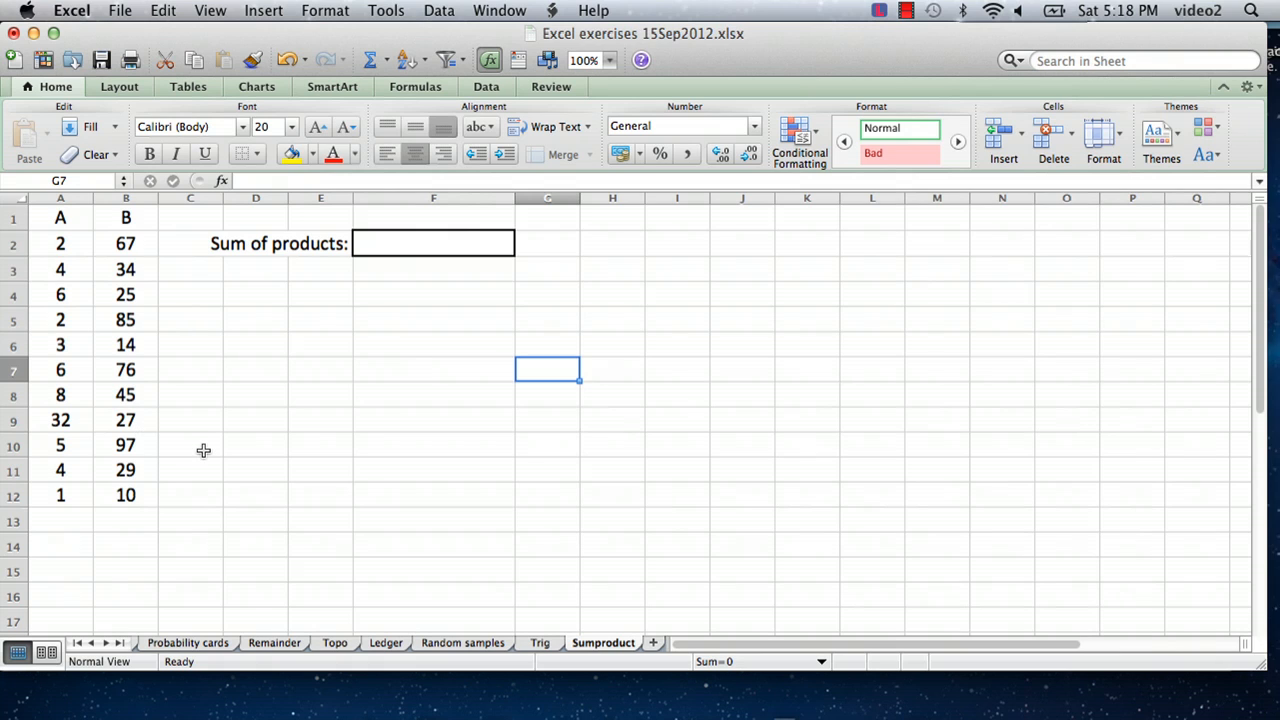
mouse_move(128, 276)
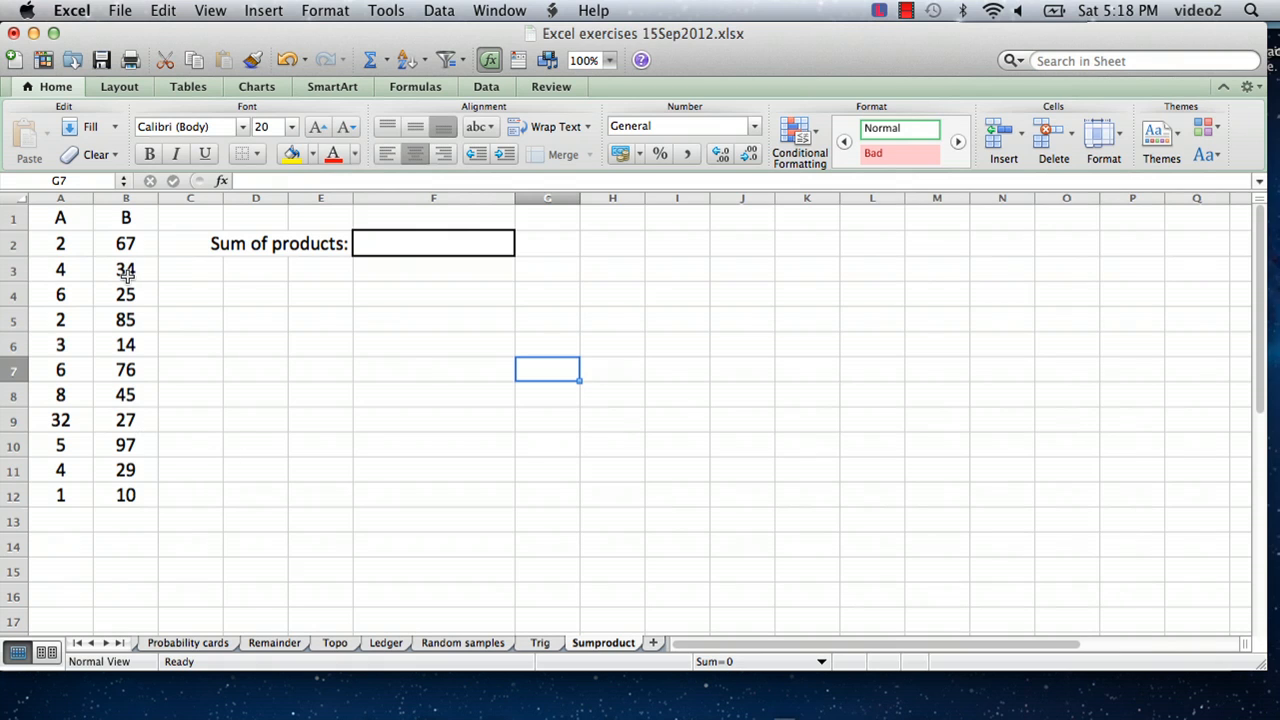
mouse_move(56, 244)
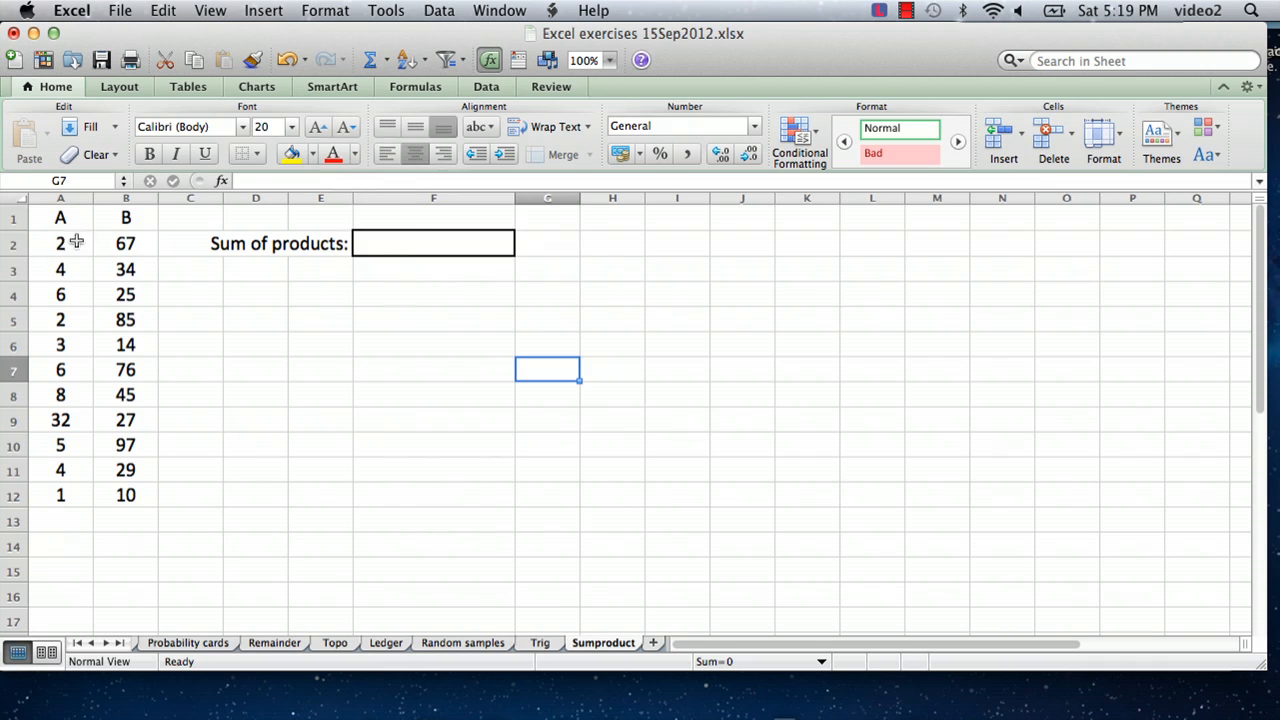
mouse_move(94, 408)
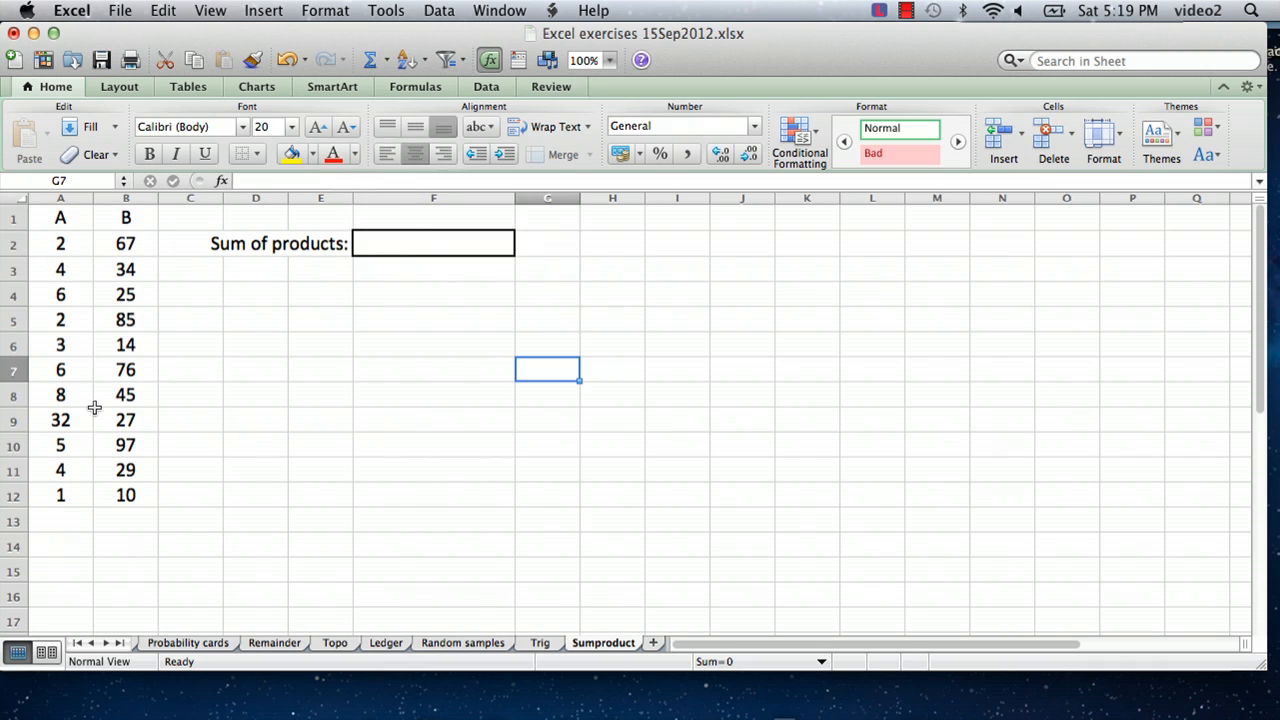
mouse_move(76, 224)
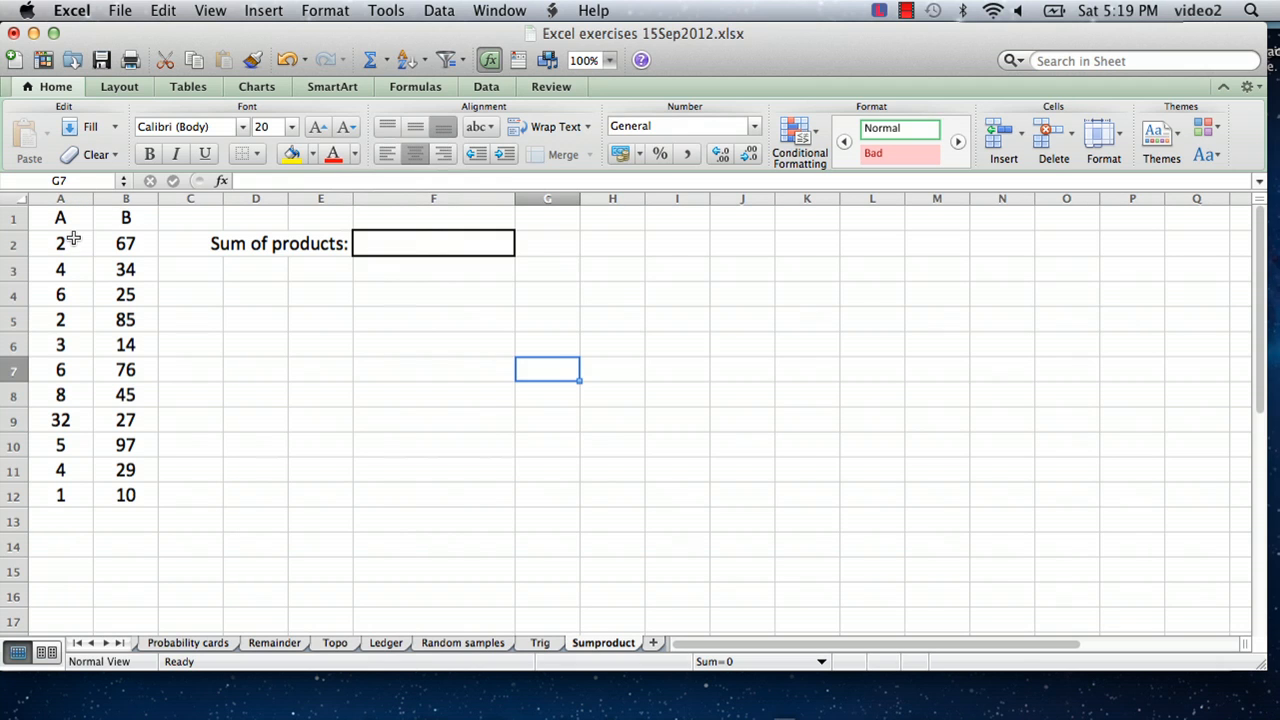
mouse_move(350, 340)
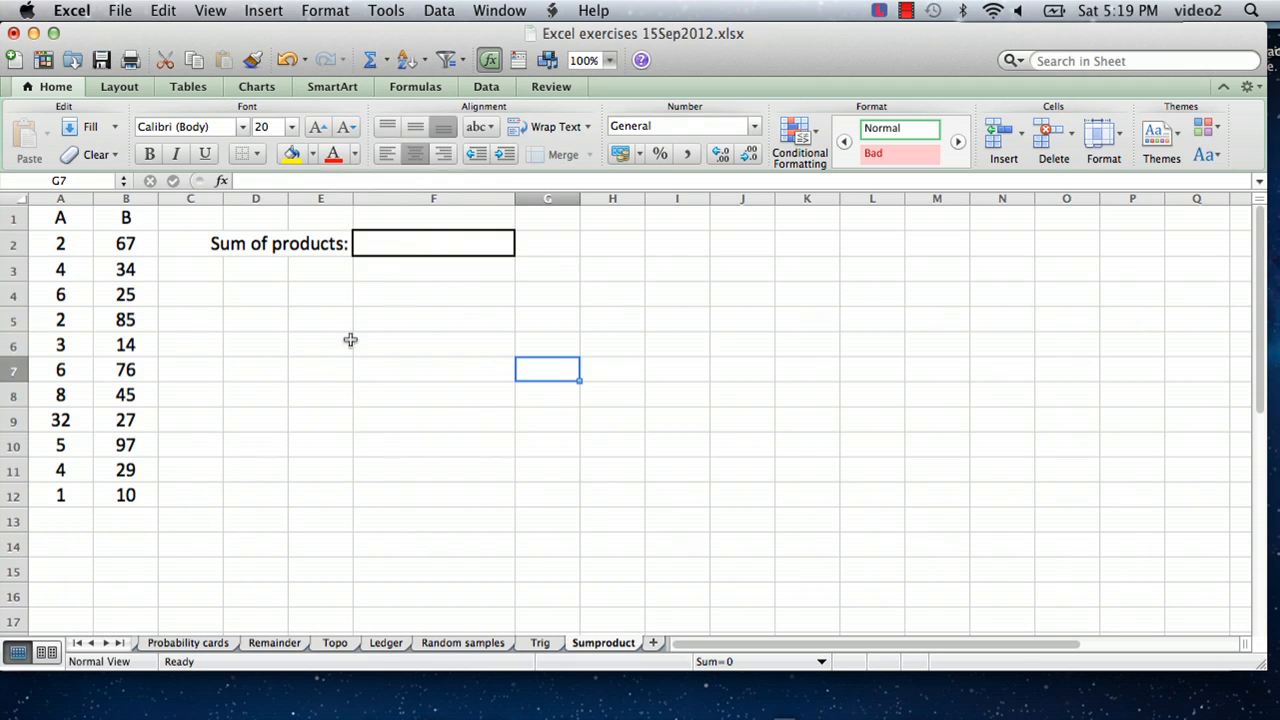
Select cell F2 beside the 'Sum of products:' label to hold the result
click(432, 244)
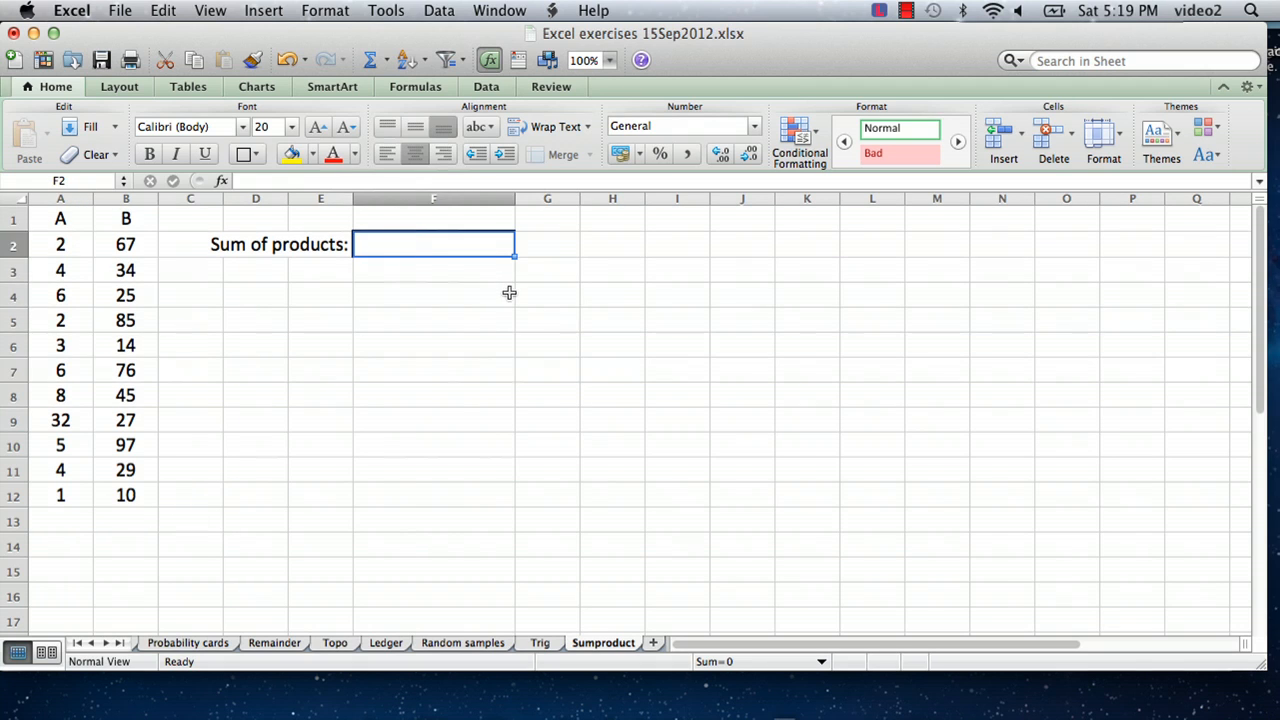
mouse_move(738, 376)
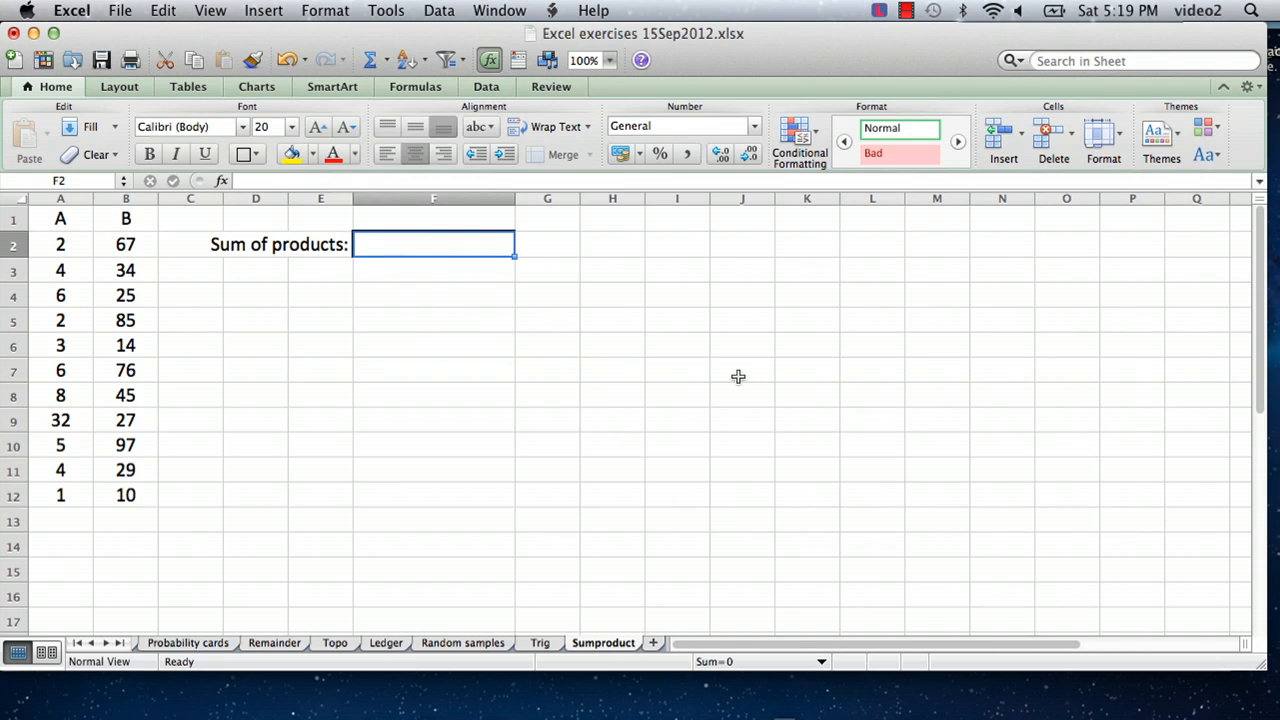
Enter =sumproduct(A2:A12,B2:B12 in F2, leaving the formula unclosed
text(=)
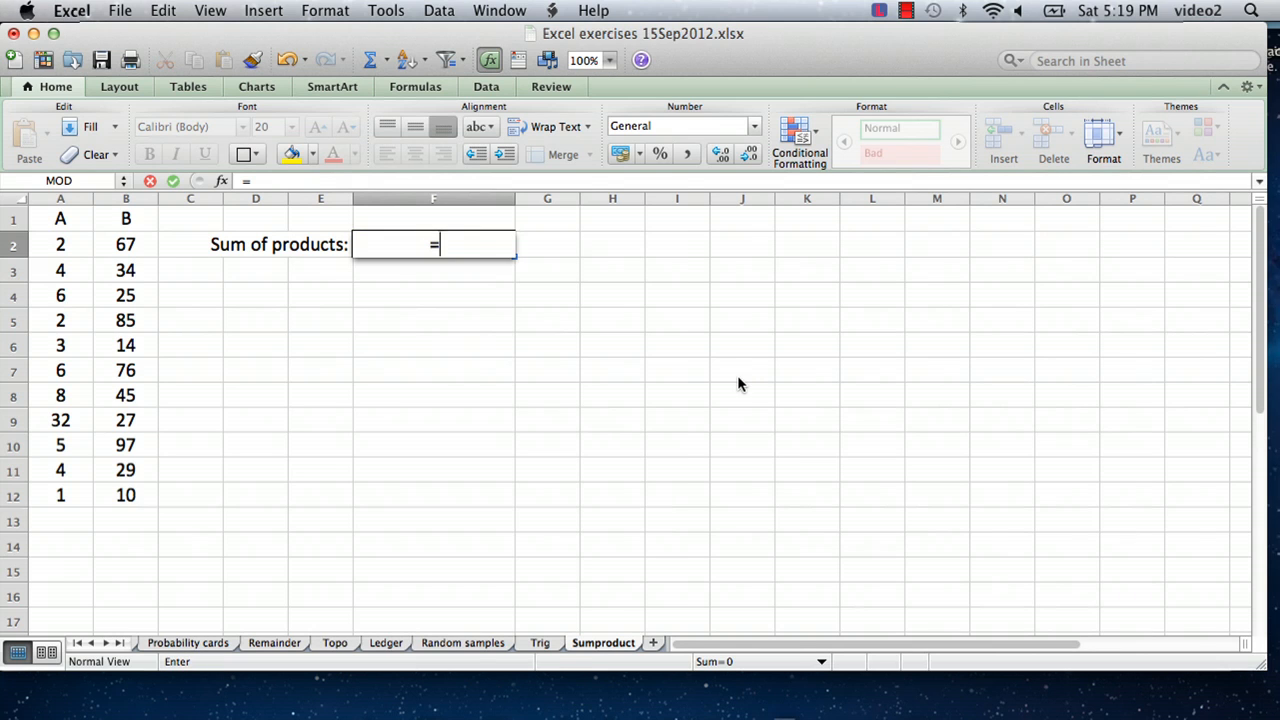
text(sumproDUCT)
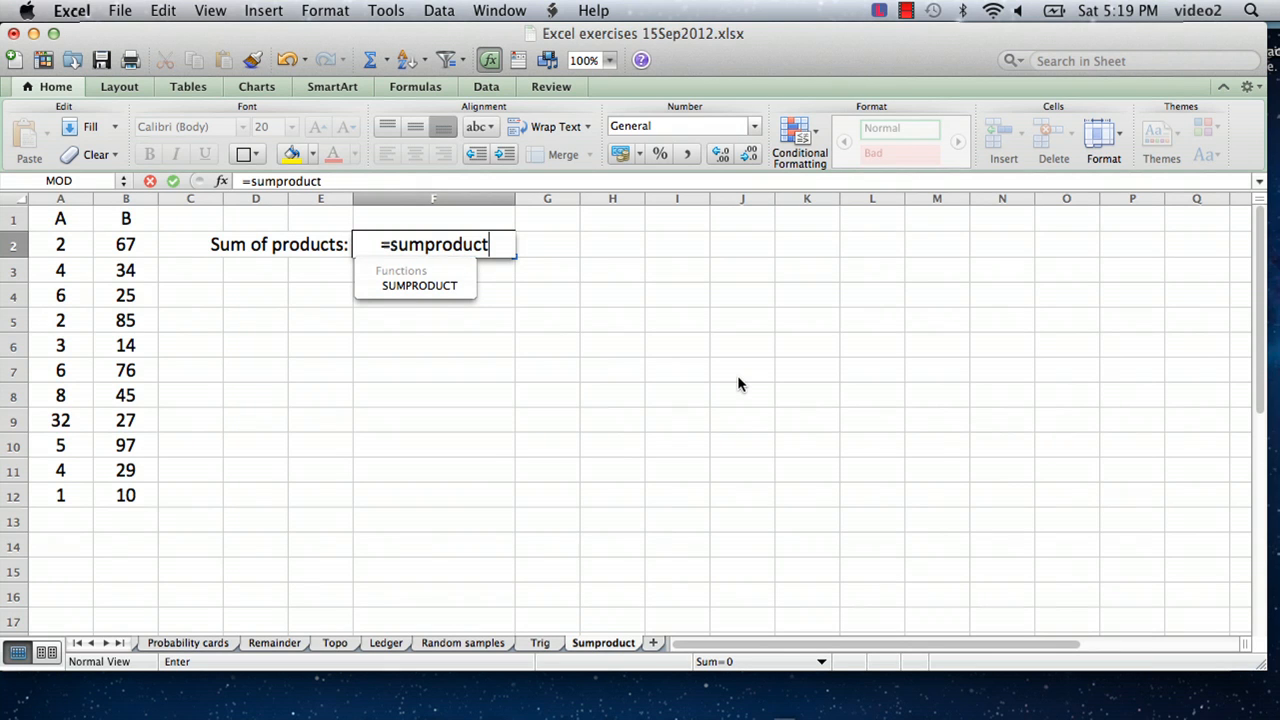
text(()
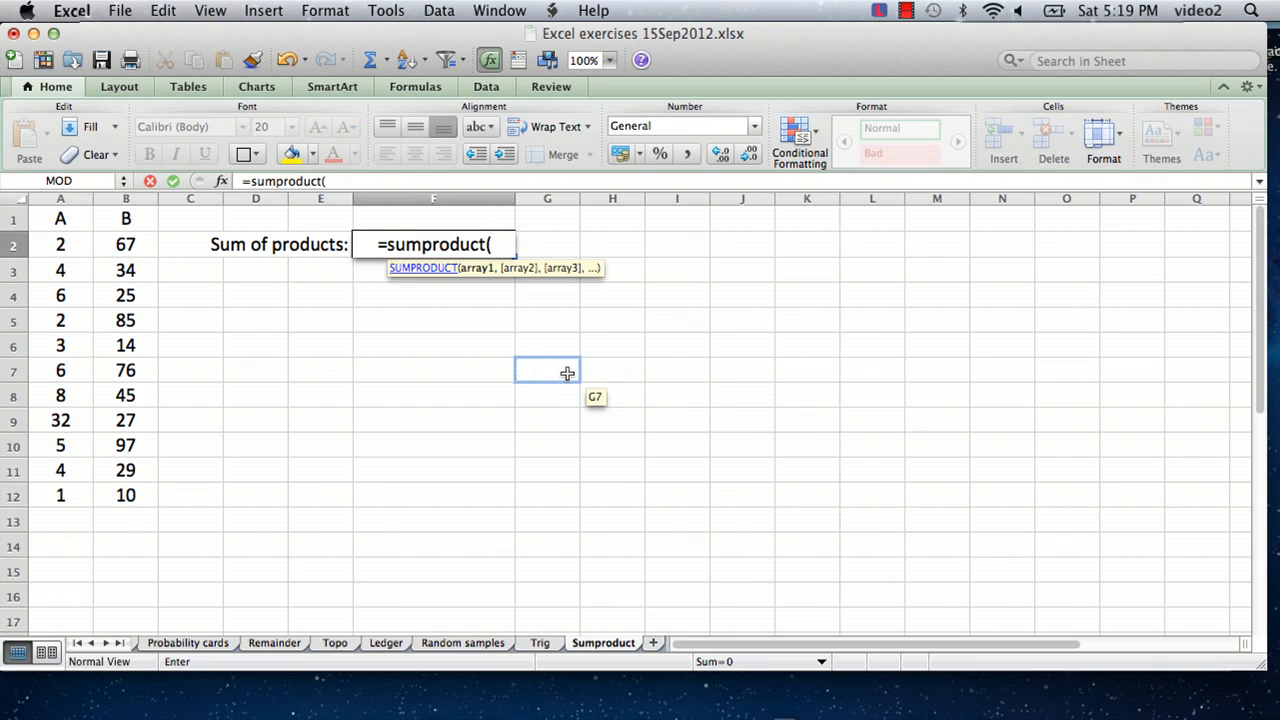
click(60, 244)
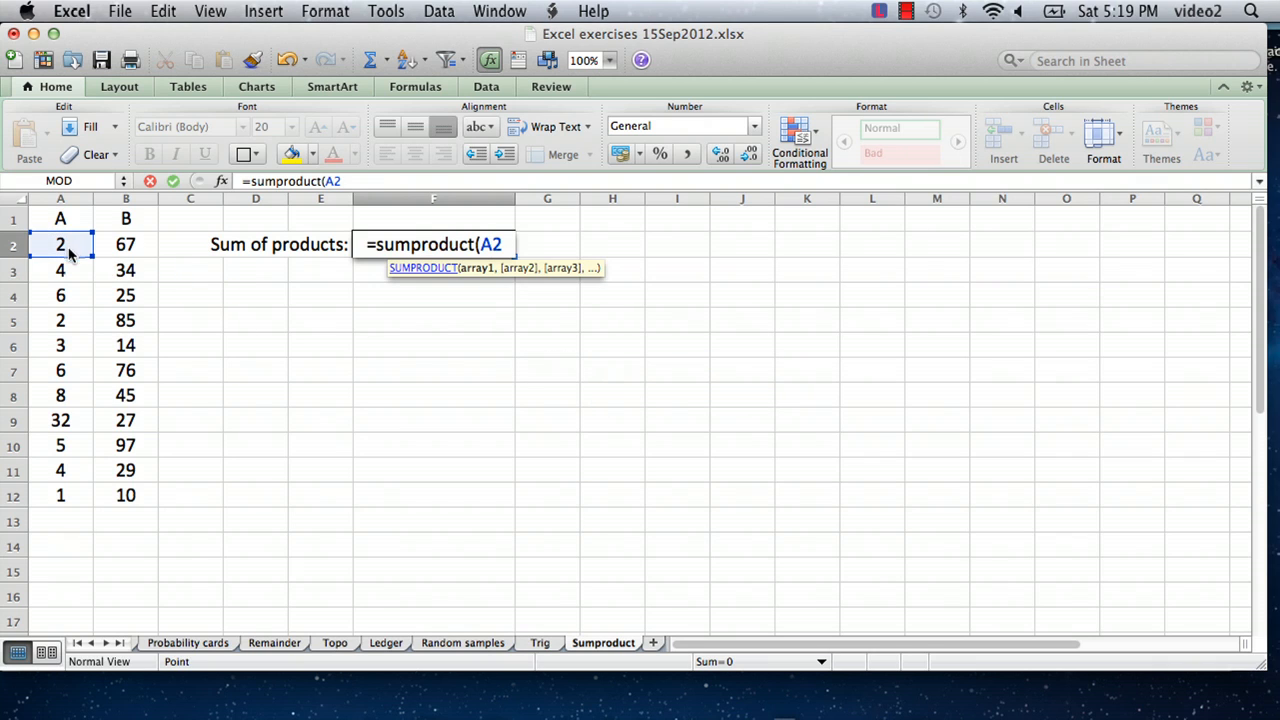
drag(60, 244, 60, 496)
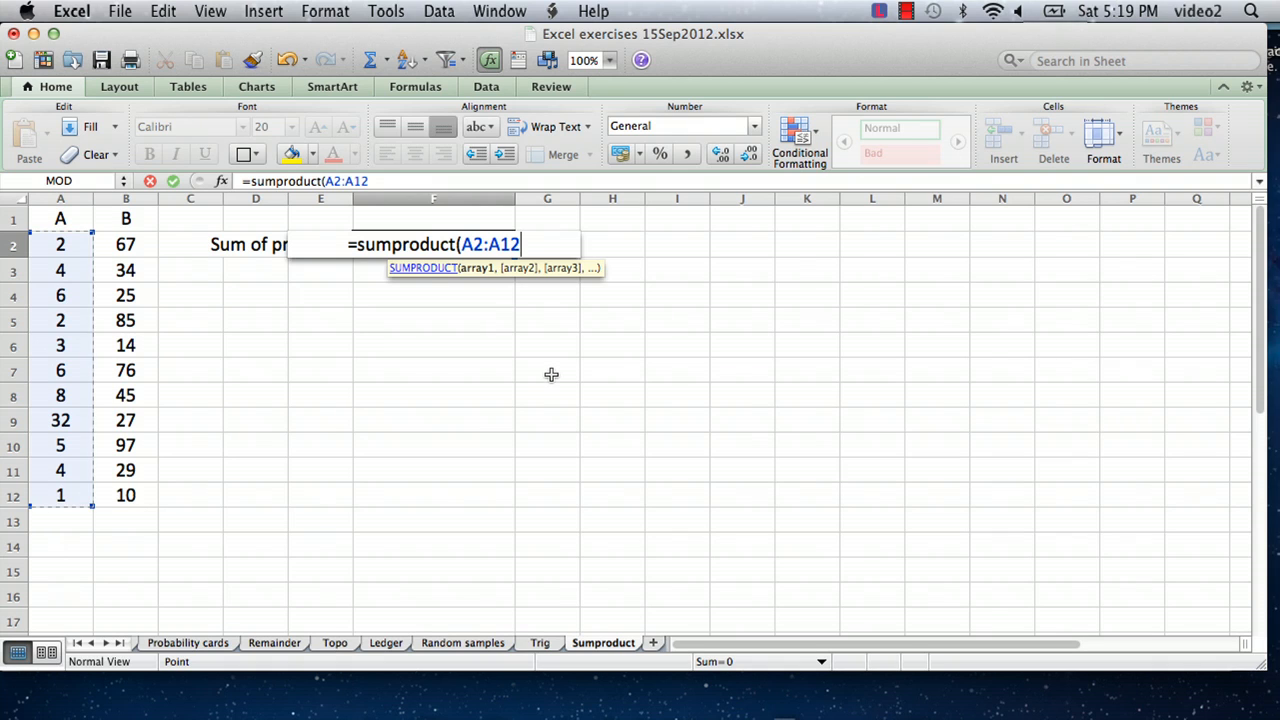
text(,)
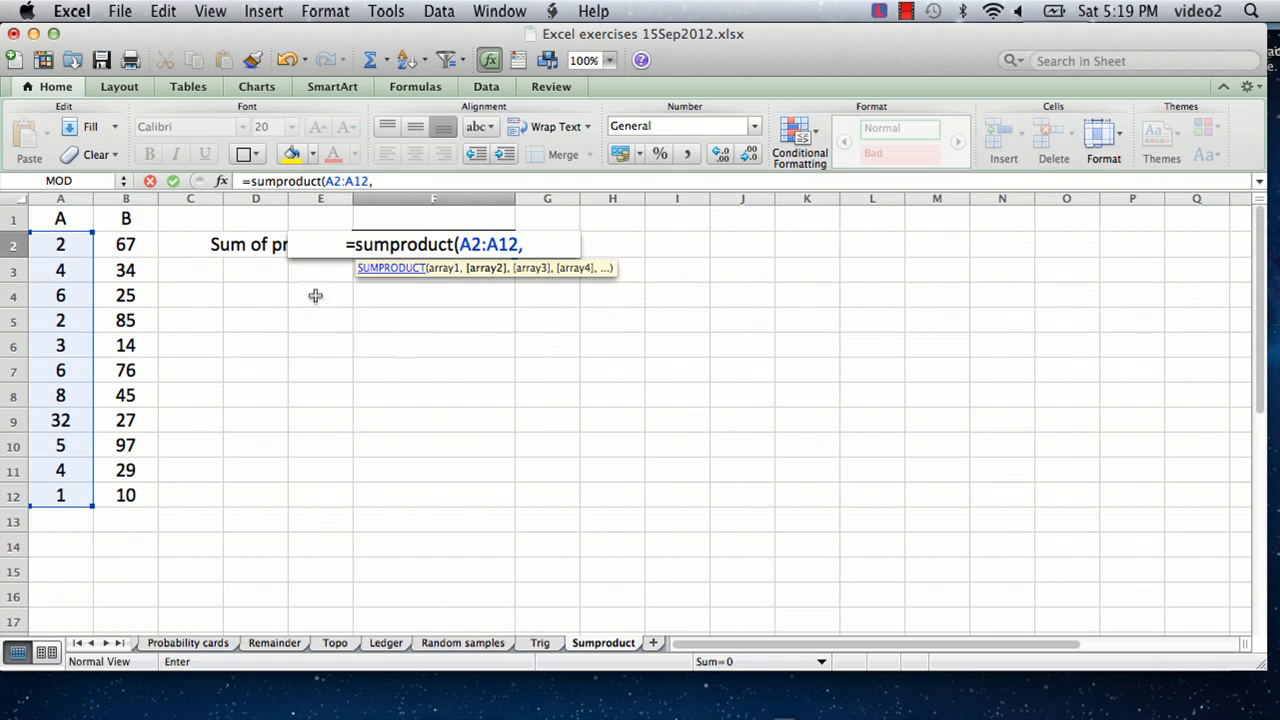
click(126, 244)
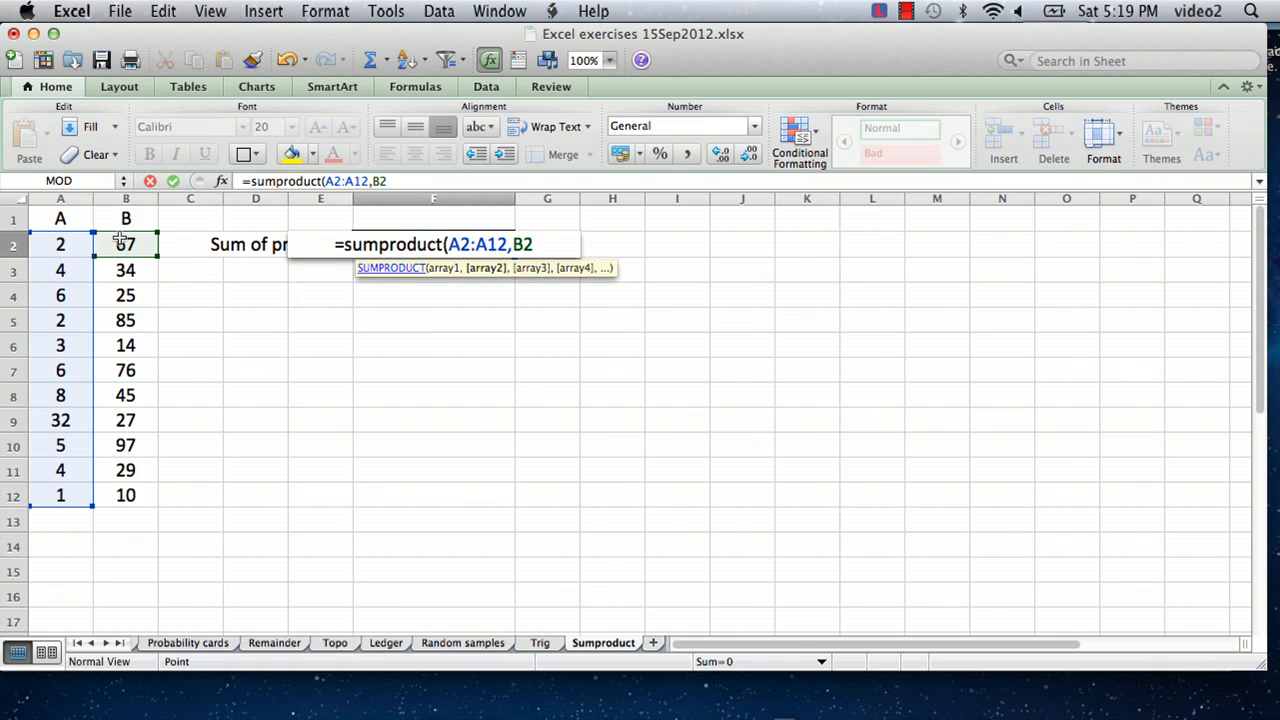
drag(126, 244, 126, 470)
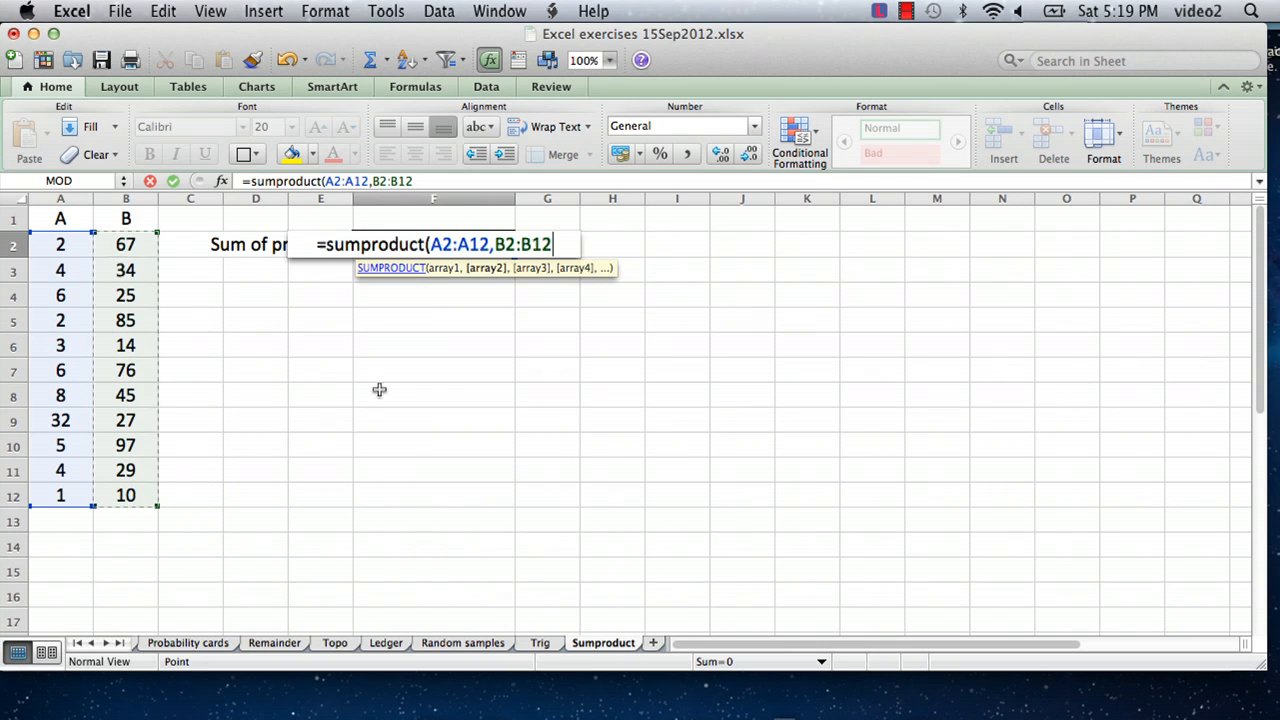
mouse_move(438, 390)
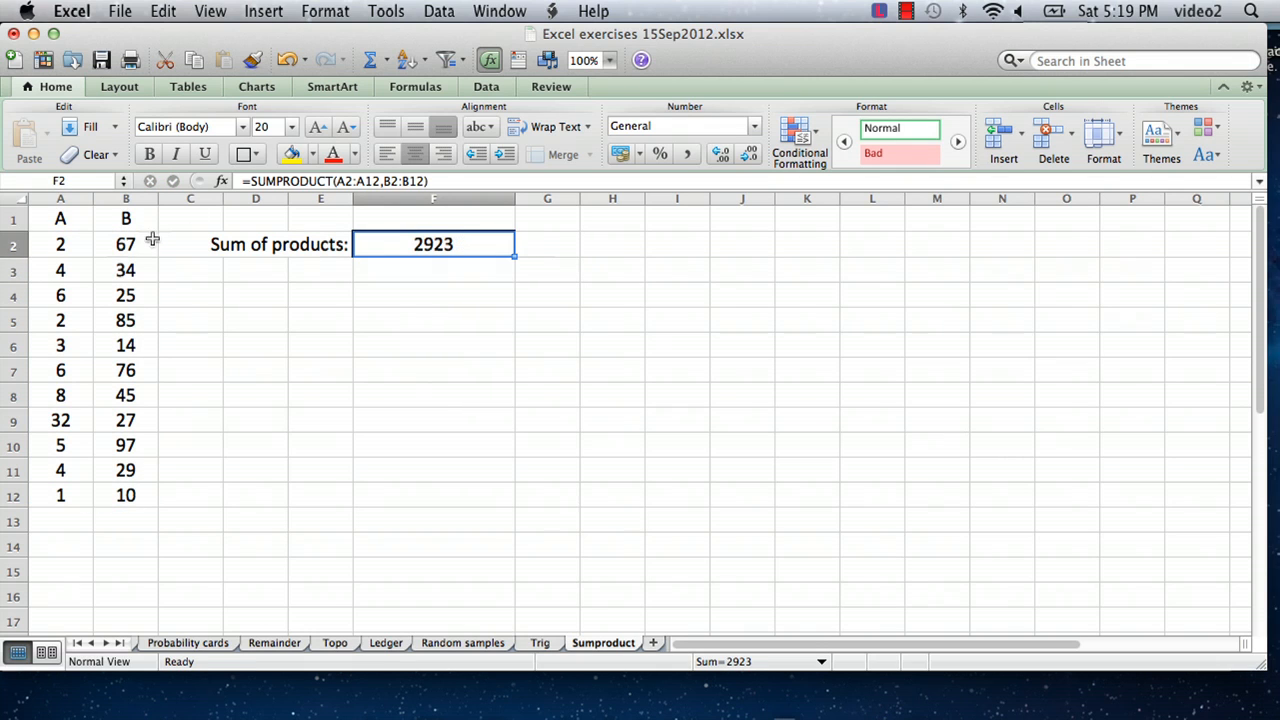
mouse_move(144, 240)
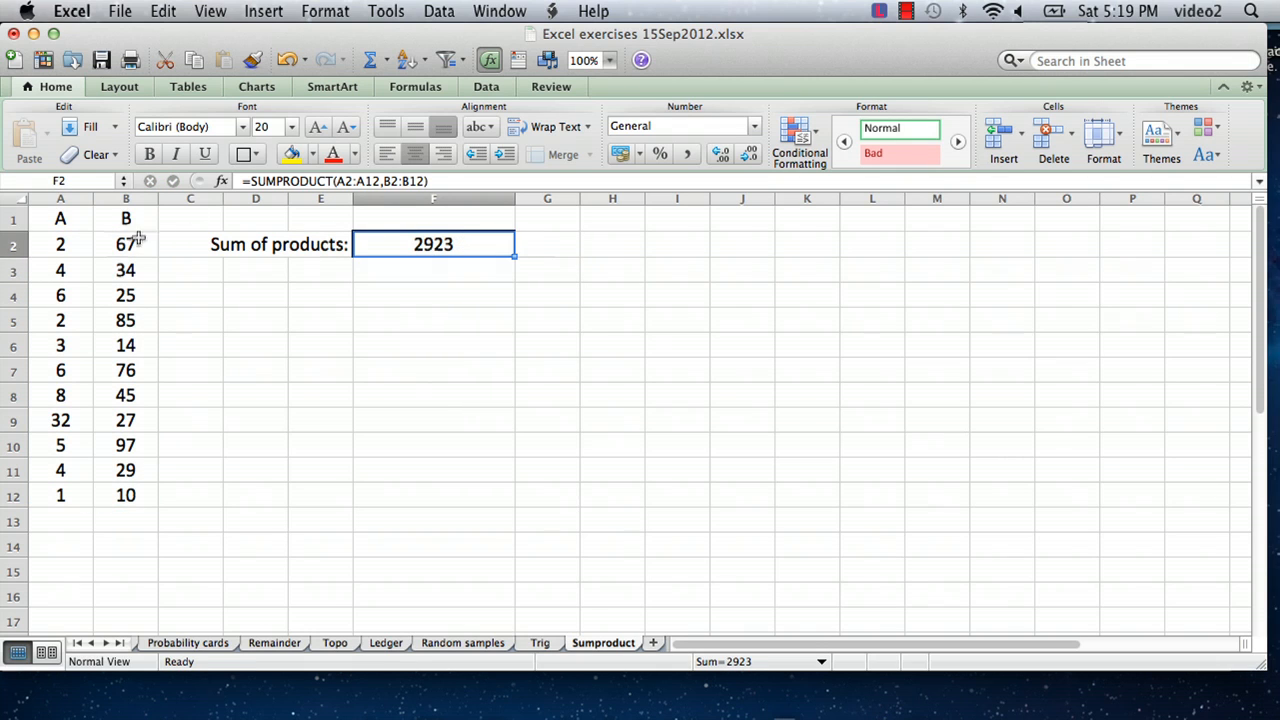
mouse_move(100, 248)
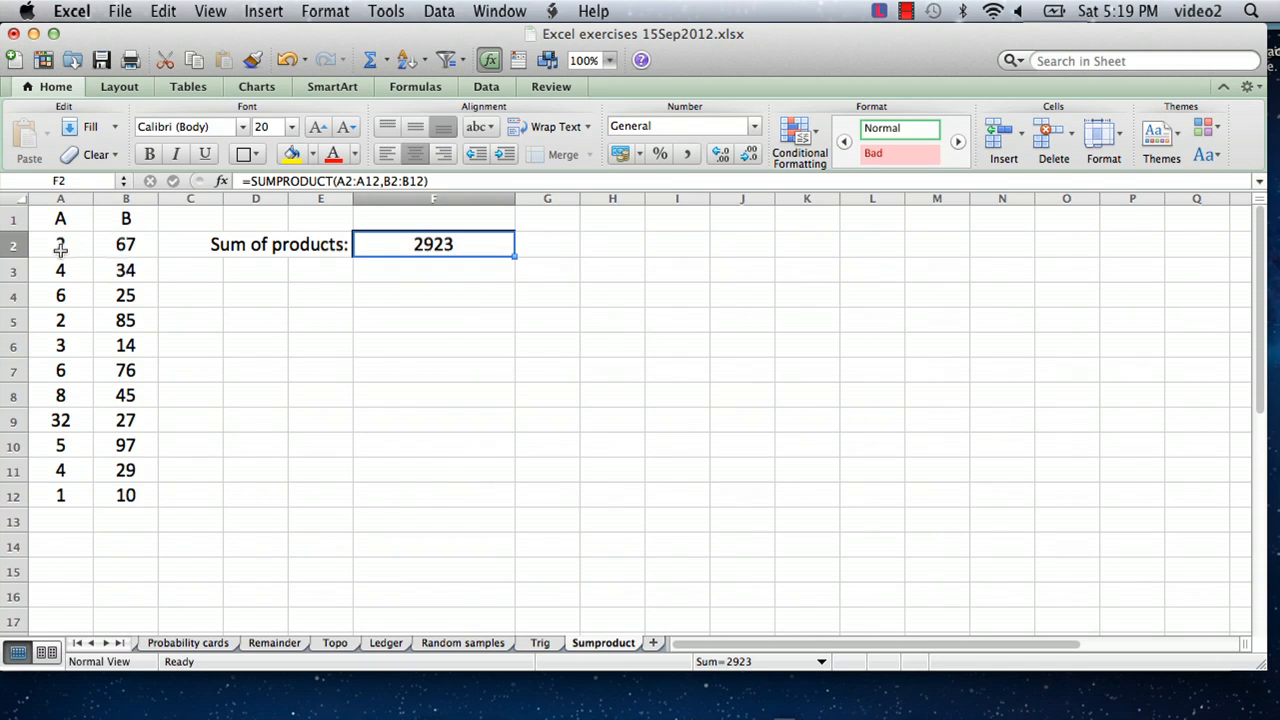
mouse_move(112, 244)
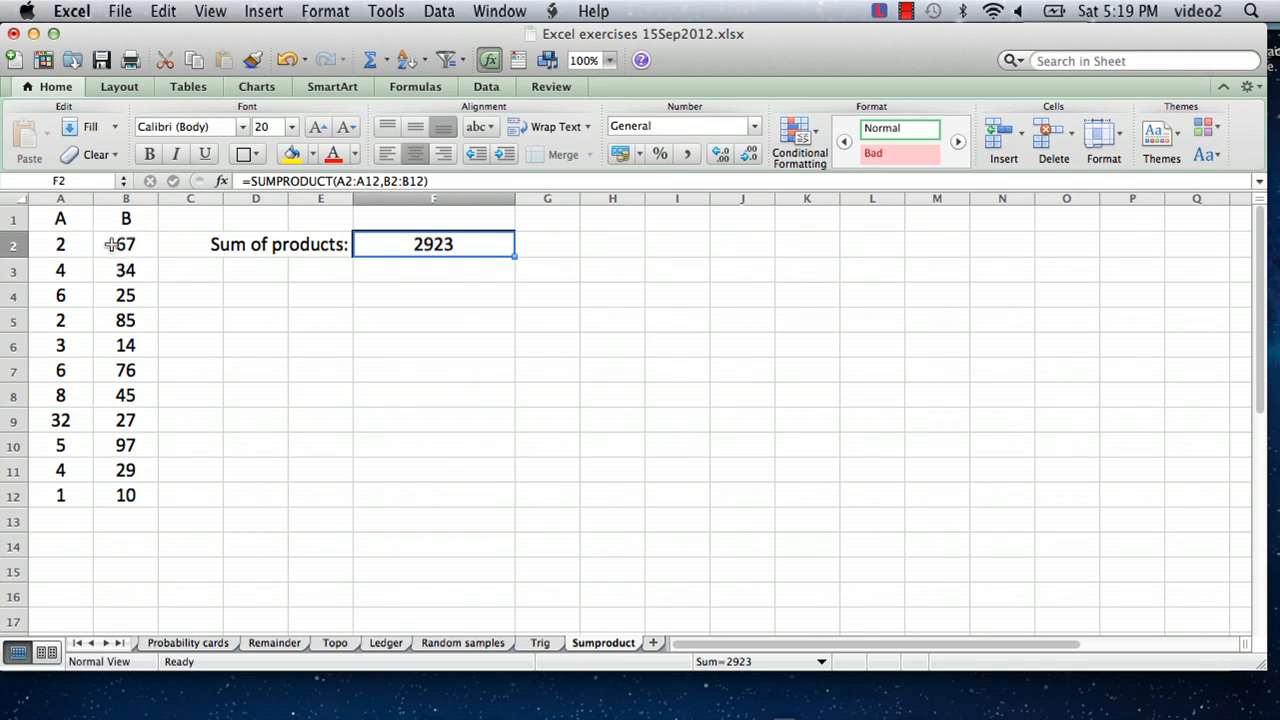